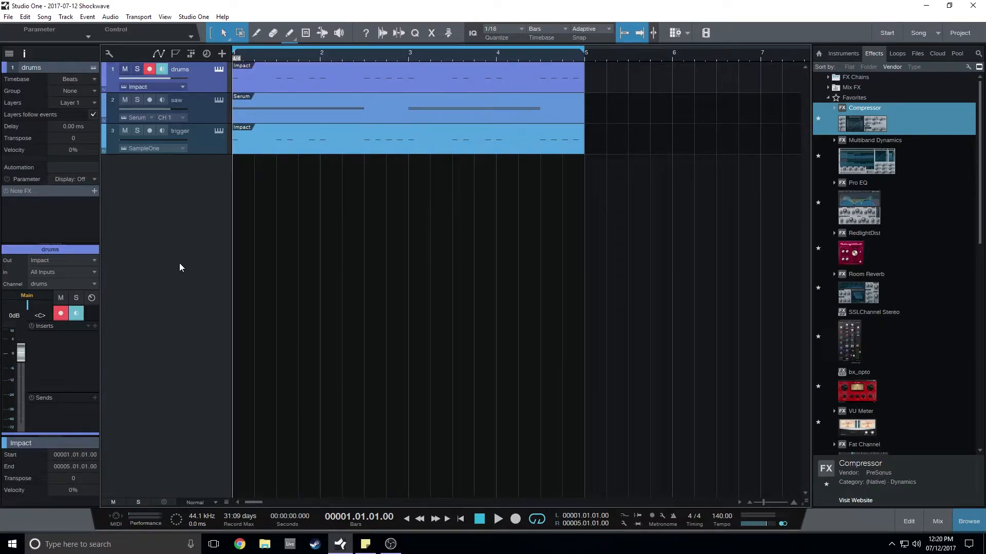
# - Load the kick in Sample One on the trigger track and pull its fader to -∞
pyautogui.click(181, 131)
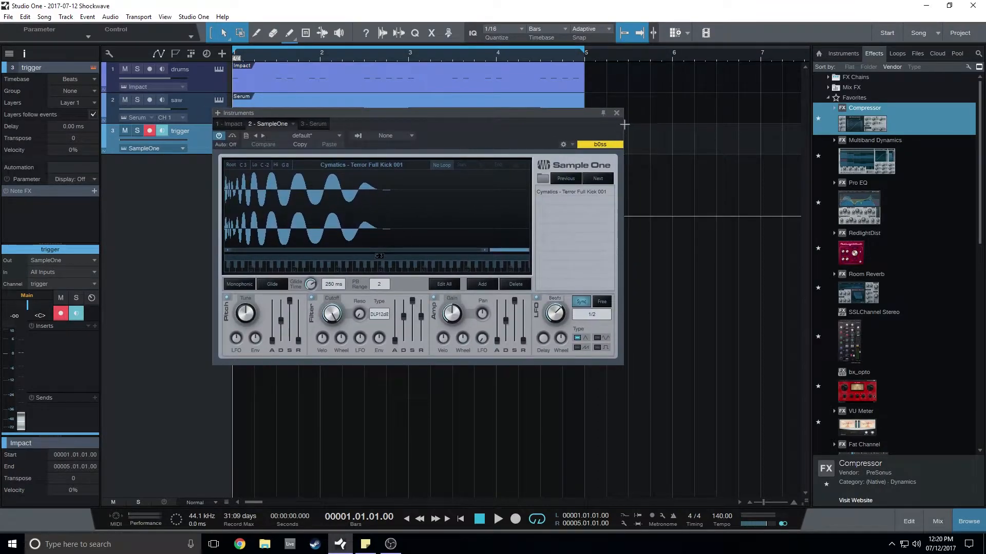
pyautogui.click(615, 113)
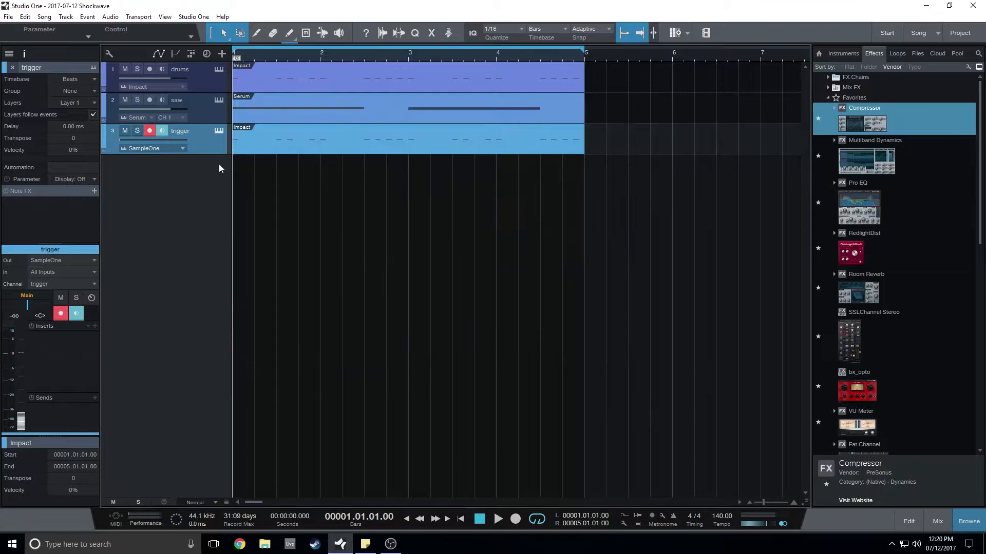
pyautogui.moveTo(18, 346); pyautogui.dragTo(19, 358)
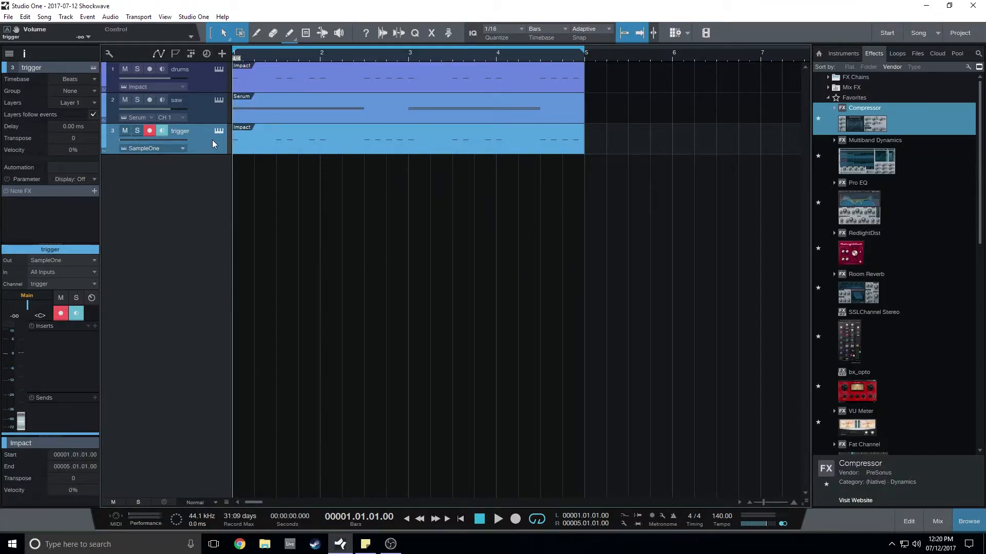
# - Route a send from the trigger channel to the saw compressor's sidechain and start playback
pyautogui.click(936, 520)
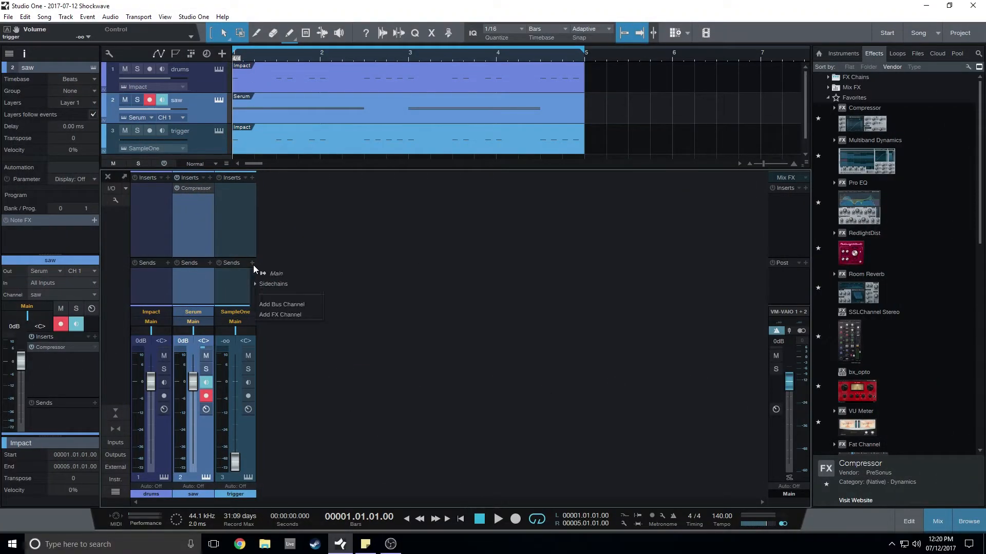
pyautogui.click(273, 283)
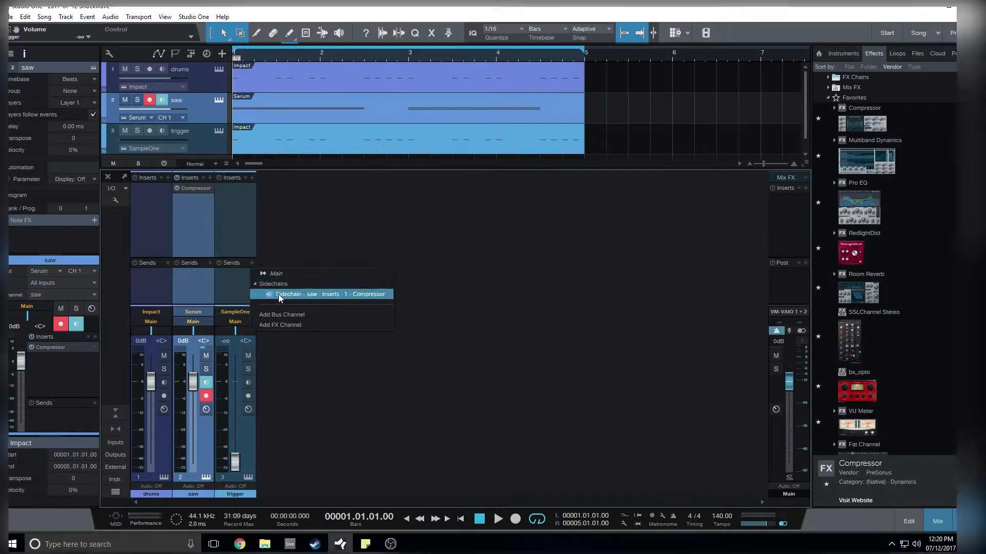
pyautogui.click(329, 294)
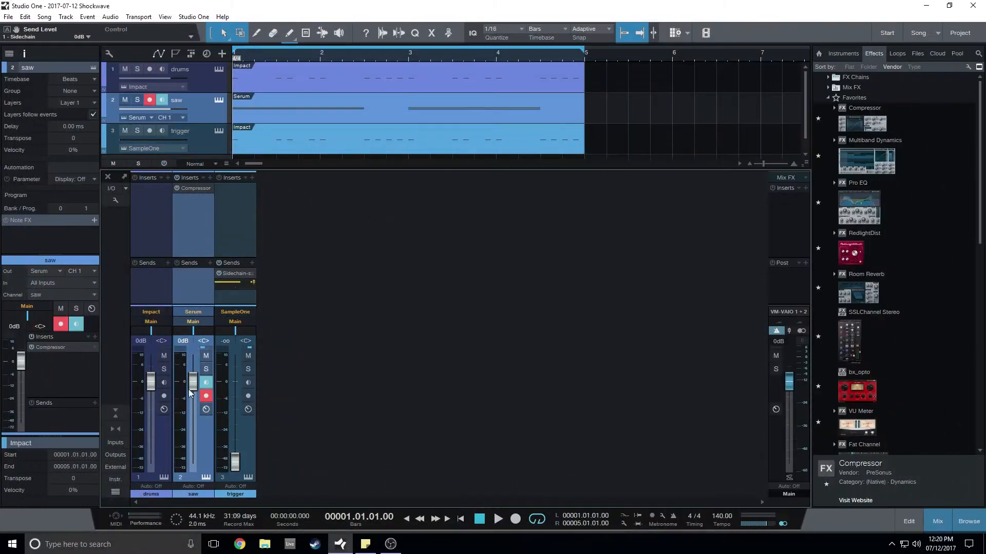
pyautogui.moveTo(247, 238)
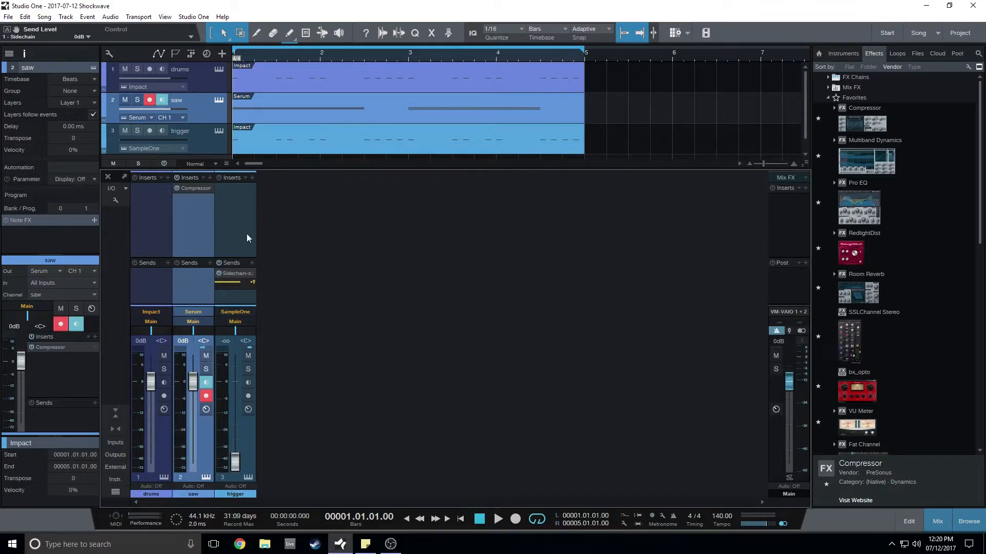
pyautogui.click(498, 518)
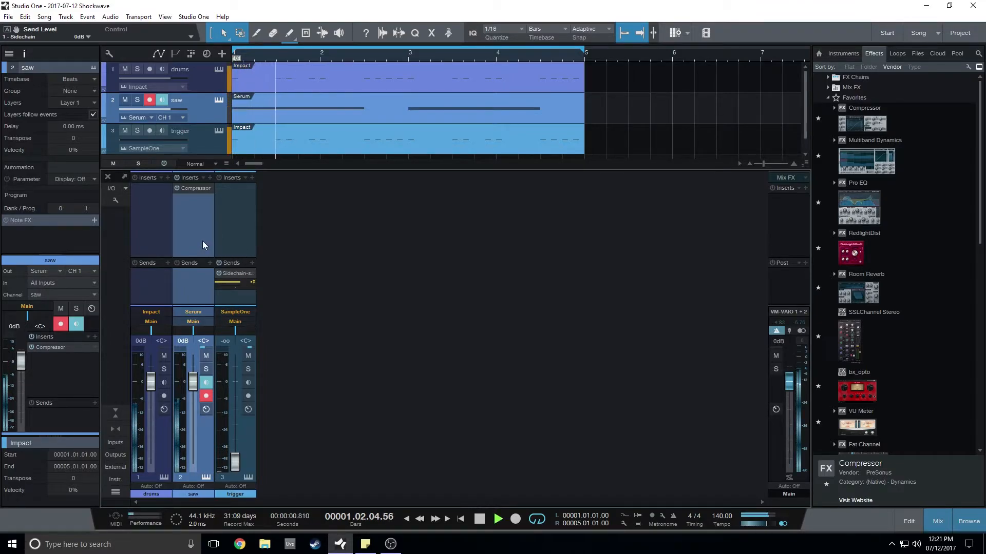
# - Add Console Shaper as Mix FX on Main with Crosstalk lowered to about 20%
pyautogui.click(497, 518)
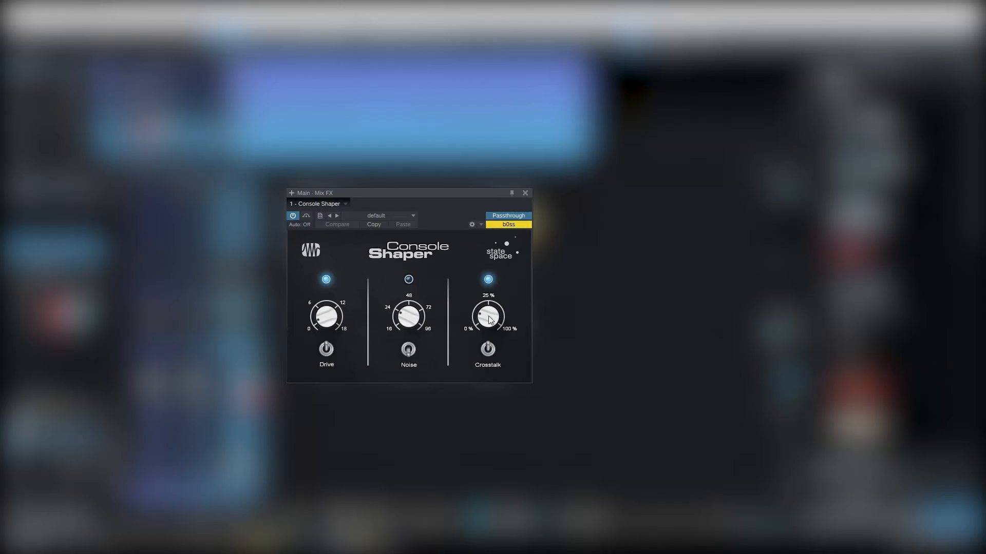
pyautogui.moveTo(487, 316); pyautogui.dragTo(494, 305)
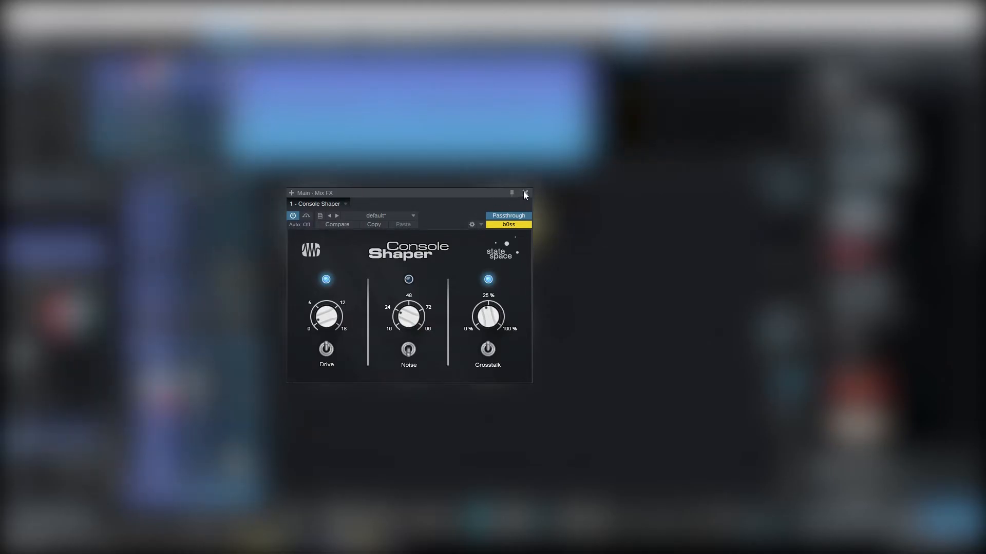
pyautogui.click(525, 194)
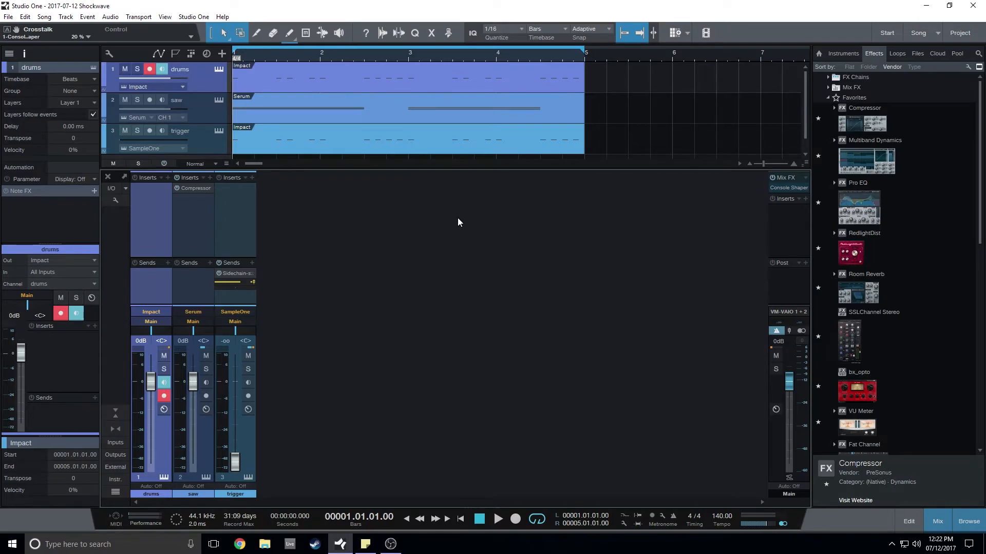
# - Move Console Shaper from Main onto Bus 1 fed by Impact and Serum, then resume playback
pyautogui.click(497, 518)
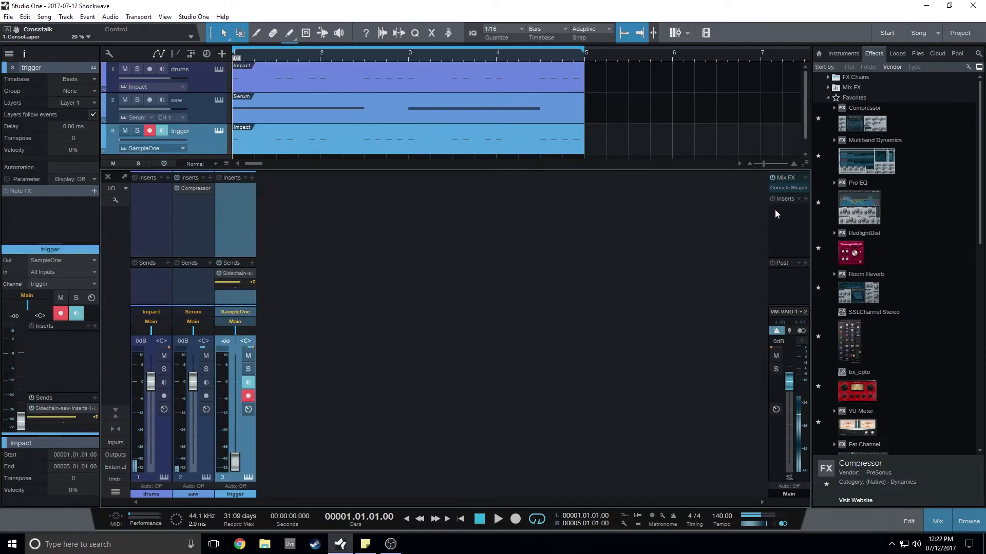
pyautogui.click(789, 188)
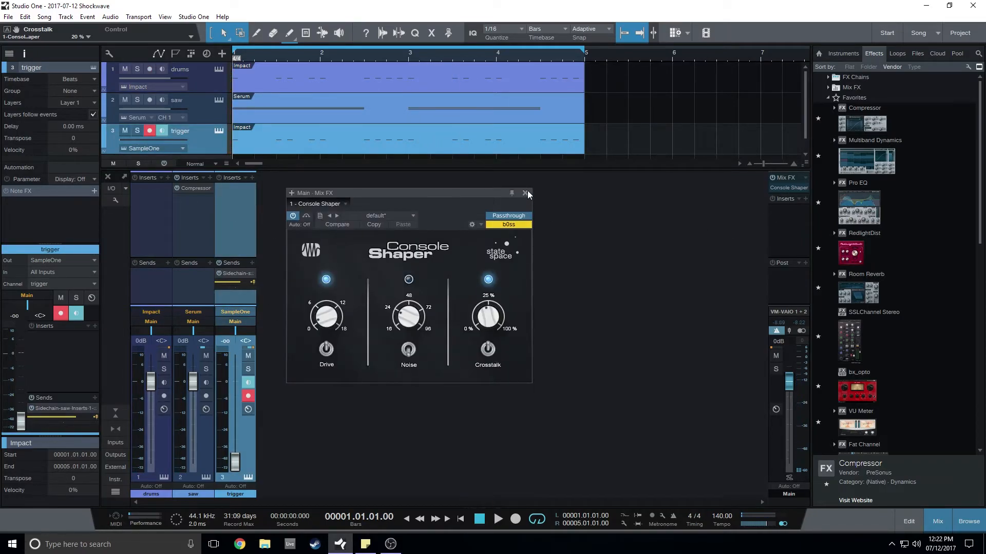
pyautogui.click(526, 193)
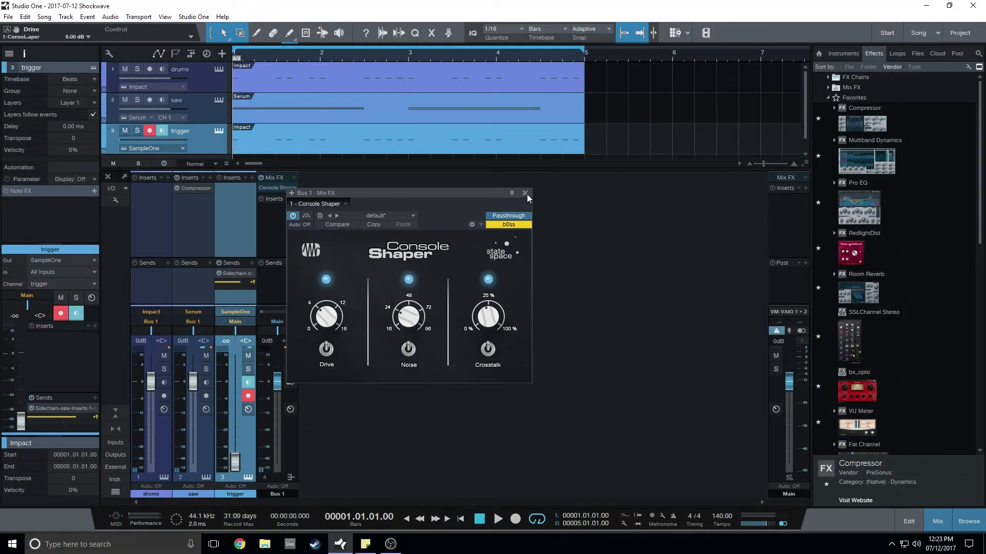
pyautogui.click(526, 193)
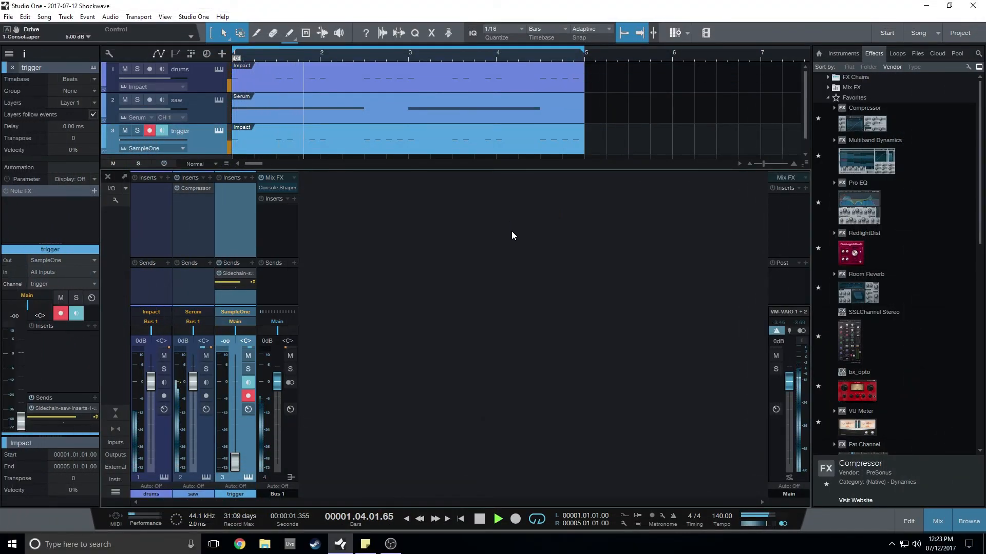